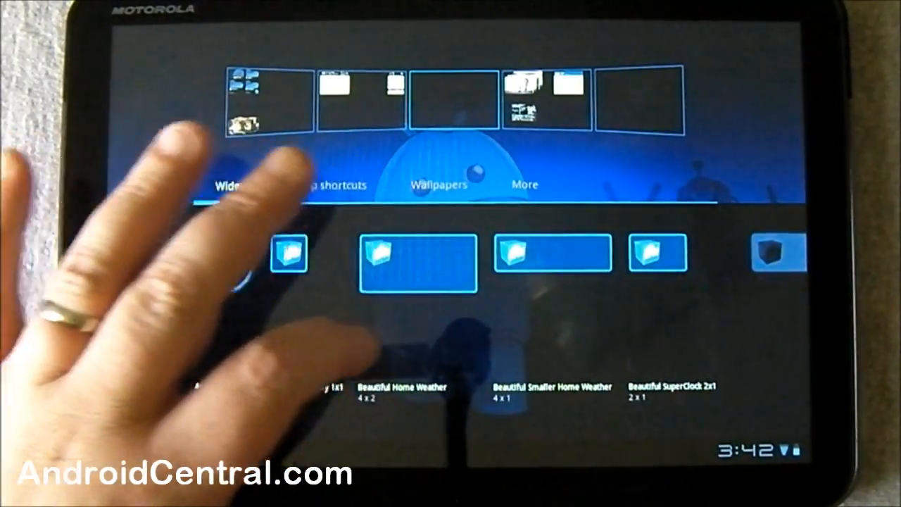
- Add the Beautiful Home Weather clock-and-weather widget to the home screen
scroll("left", 3)
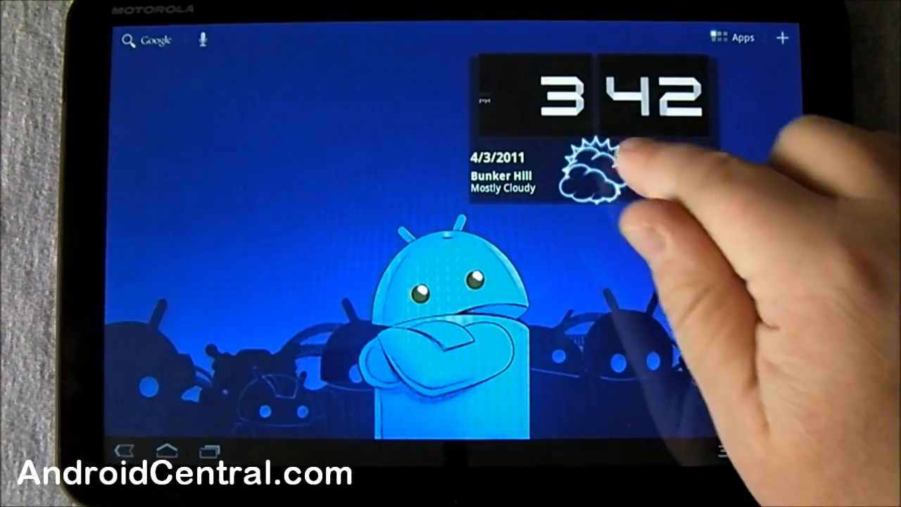
- Show the full Bunker Hill forecast from the widget's weather area
left_click(584, 176)
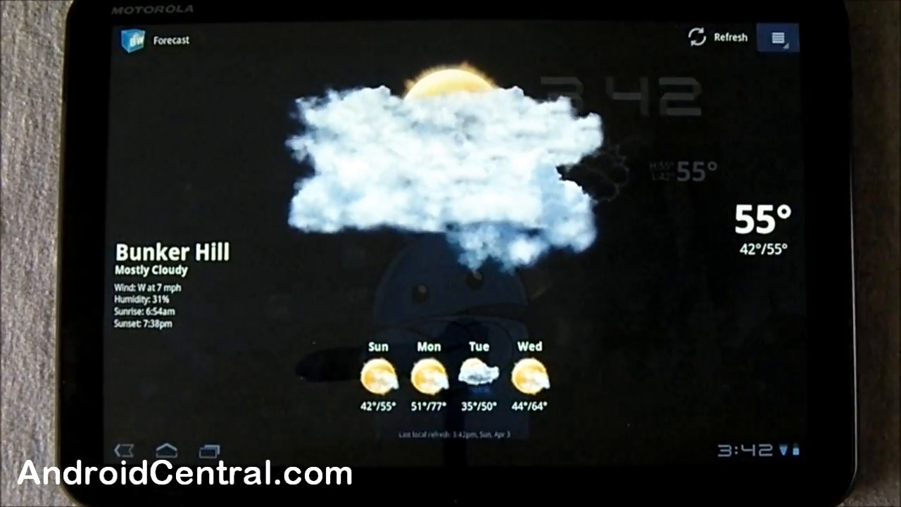
- Download the ArcCurve clock skin from the Super Clock Skins download list
left_click(777, 36)
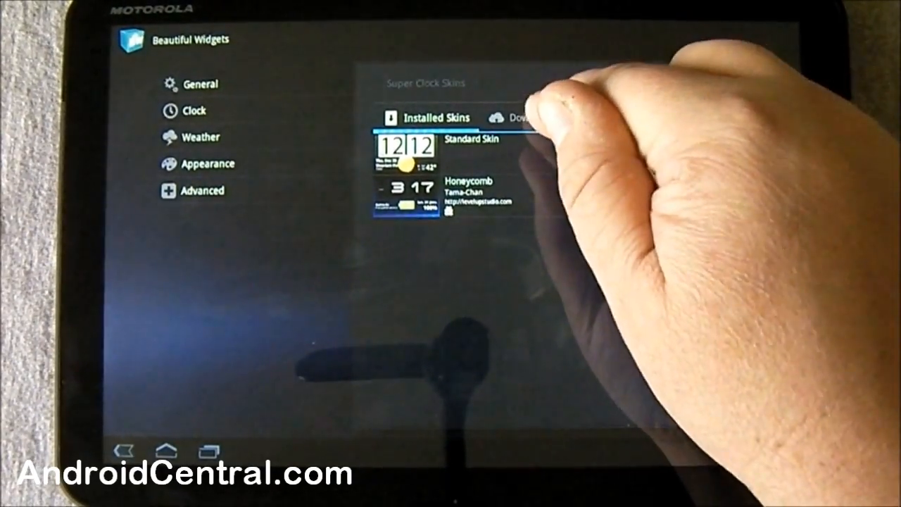
left_click(519, 116)
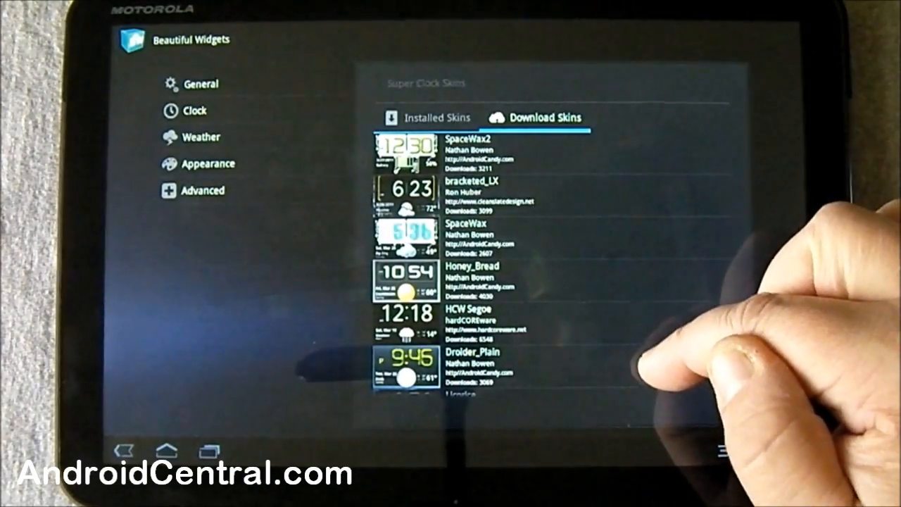
scroll("down", 3)
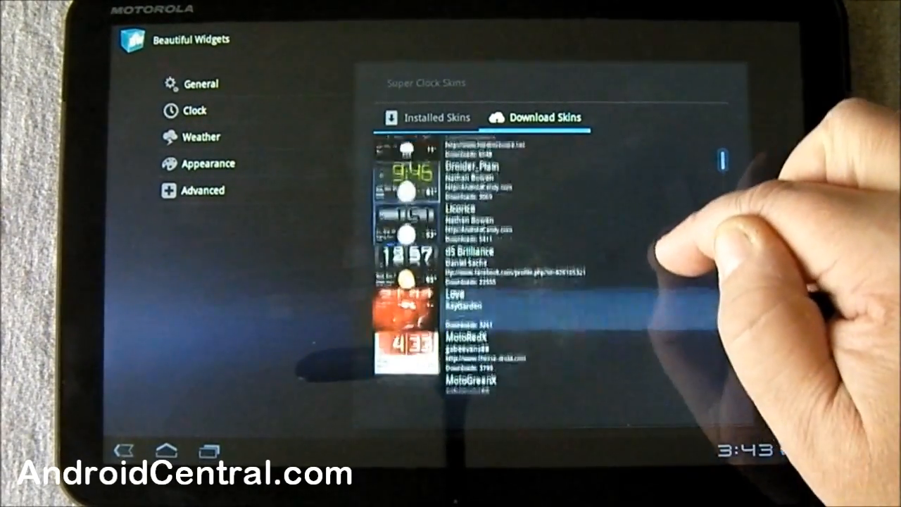
scroll("down", 3)
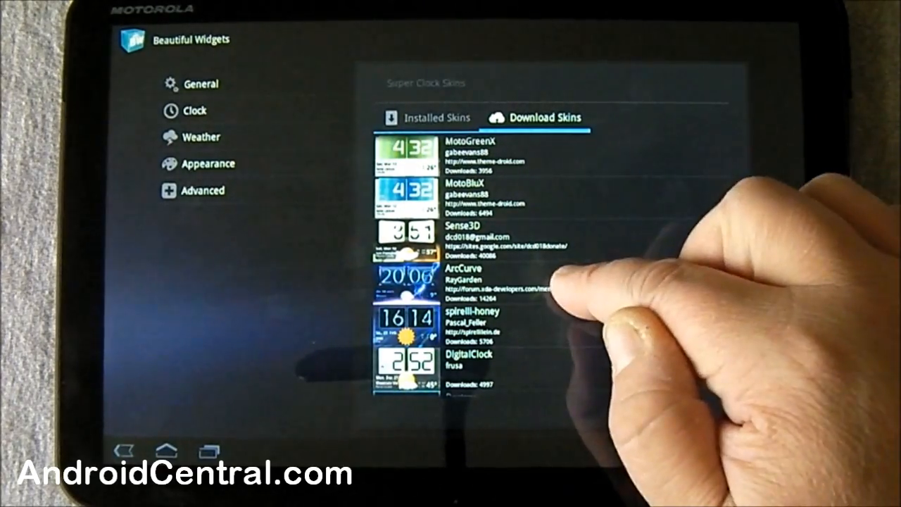
left_click(463, 268)
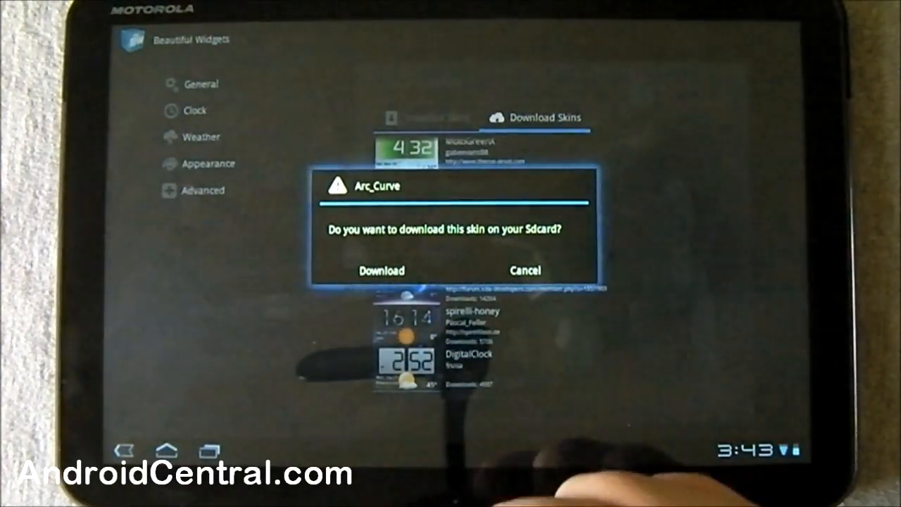
left_click(380, 271)
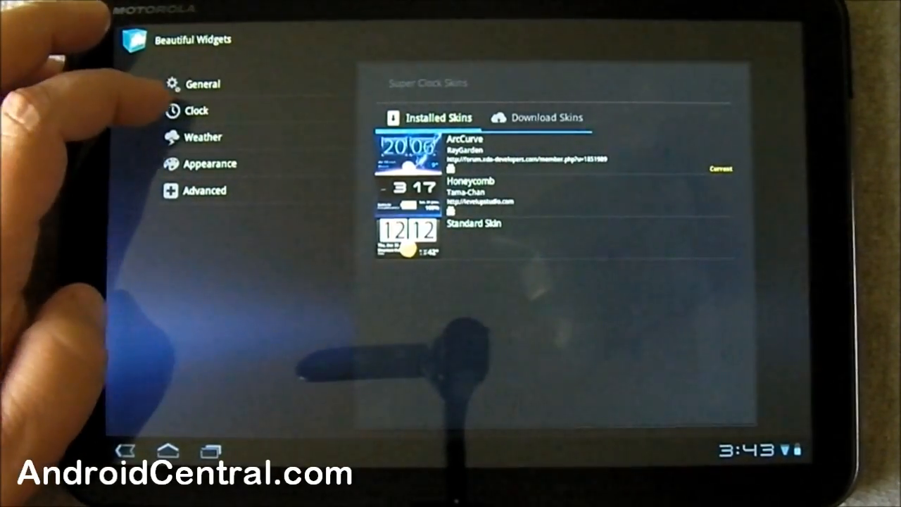
- Download the BrushedInkWhite weather icon skin from Appearance > Weather Skins
left_click(207, 164)
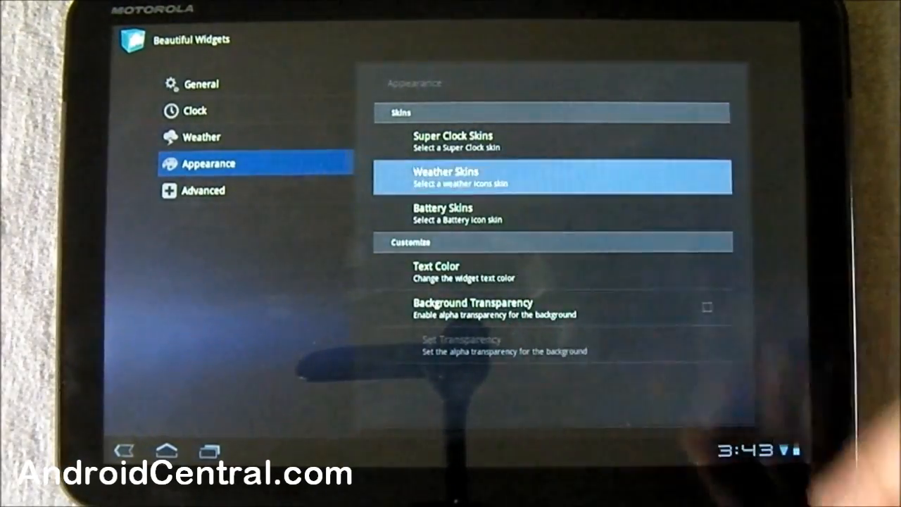
left_click(551, 176)
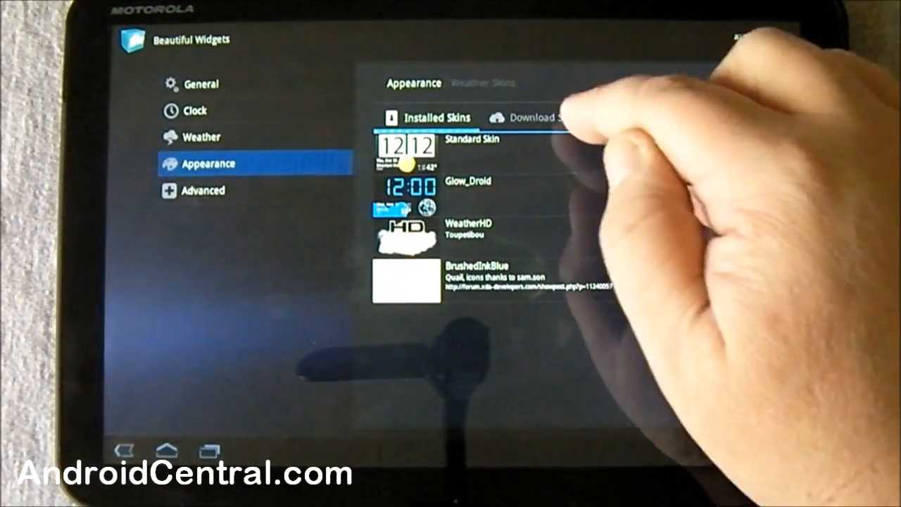
left_click(537, 117)
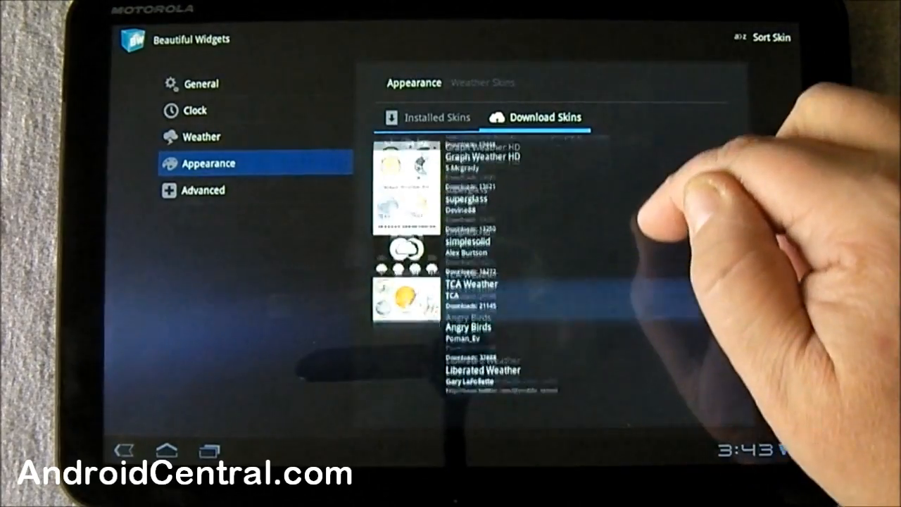
scroll("down", 3)
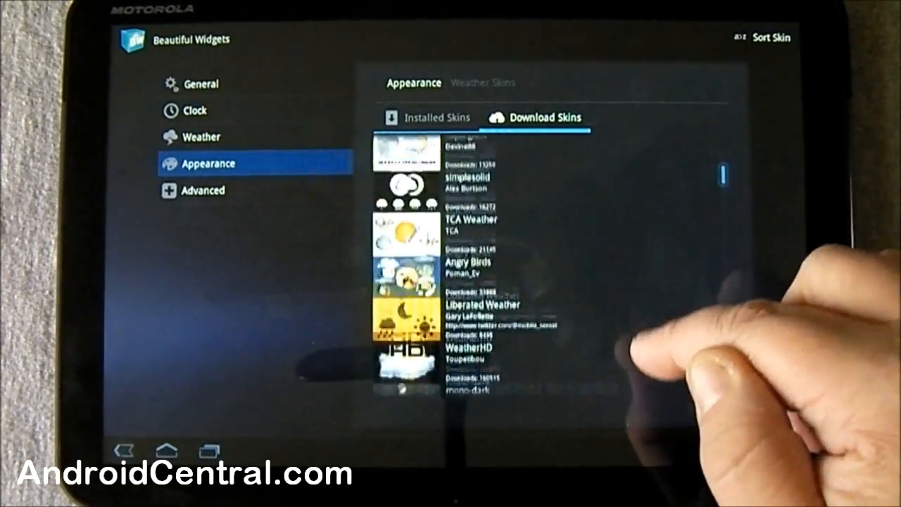
scroll("up", 3)
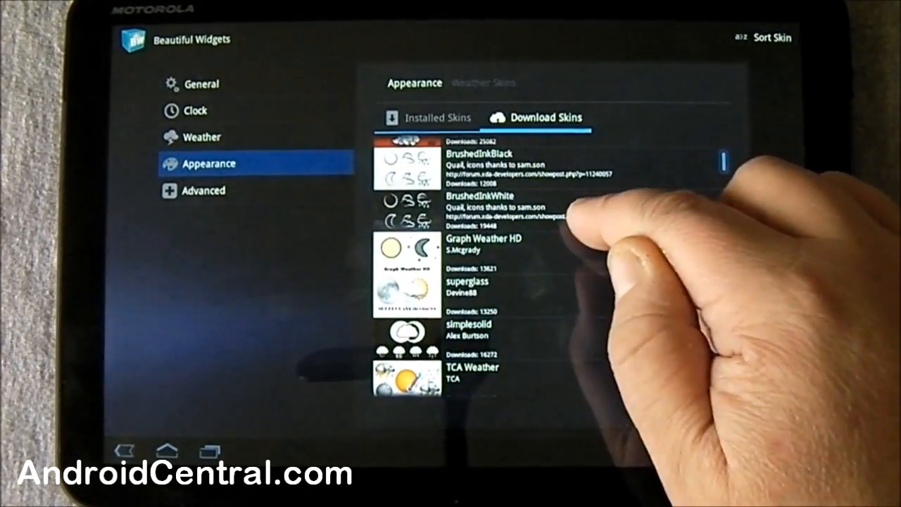
left_click(478, 204)
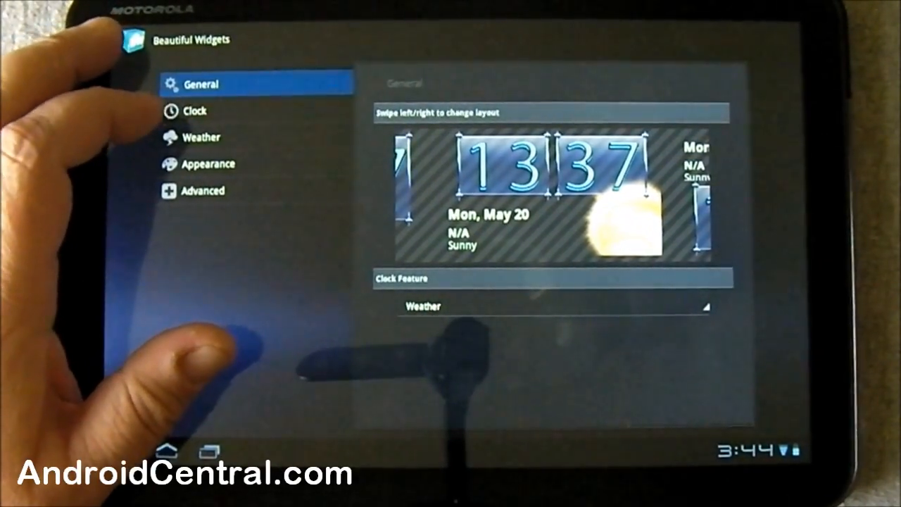
- Review the Clock settings and leave the Time Application choice unchanged
left_click(194, 110)
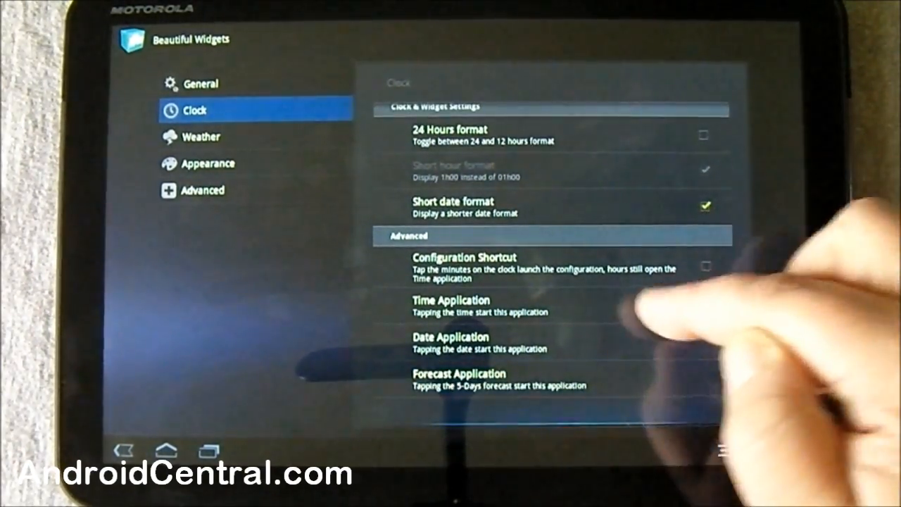
left_click(704, 266)
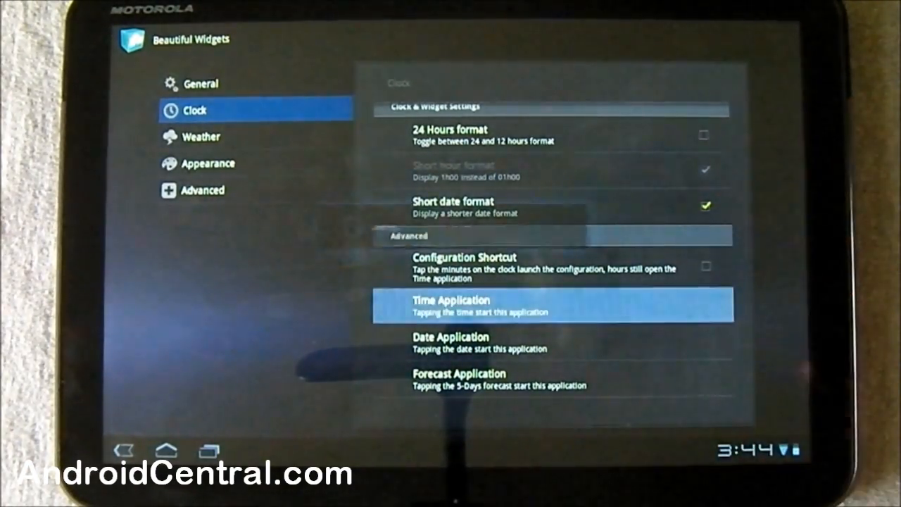
left_click(552, 304)
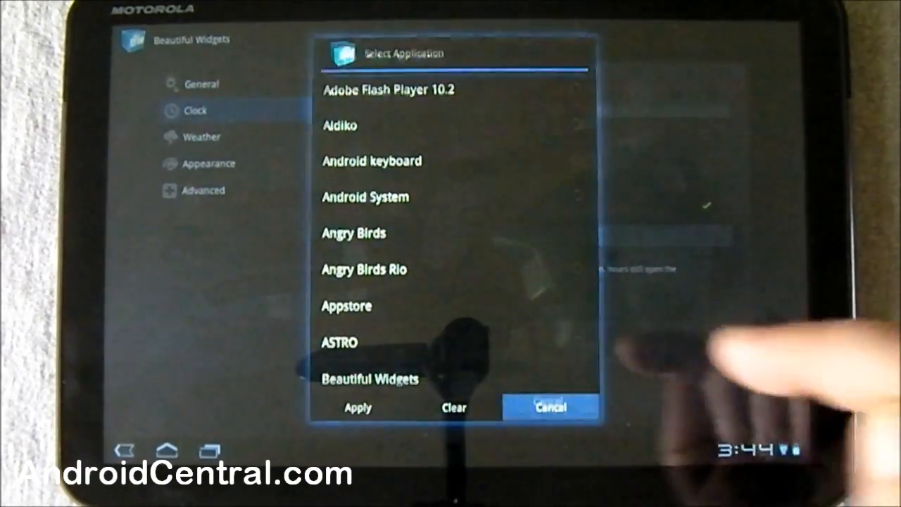
left_click(549, 407)
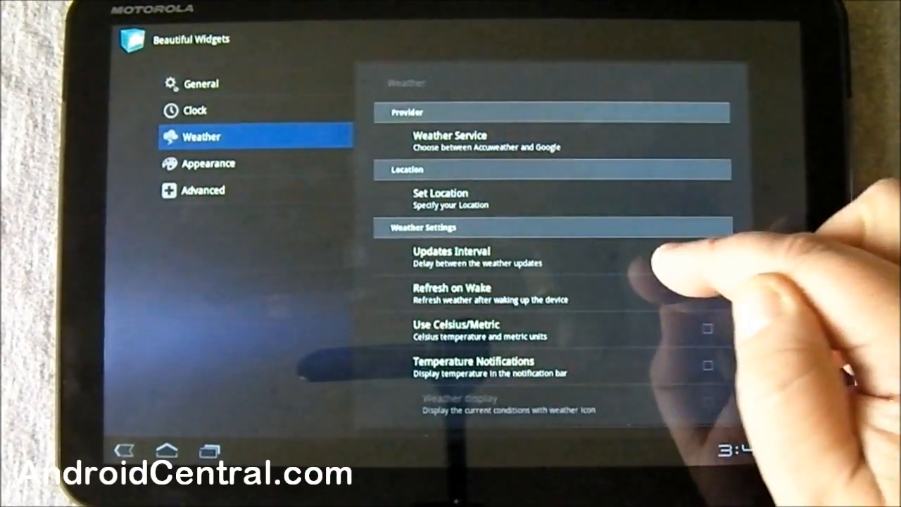
- Choose a weather update interval and return to the home screen widget
left_click(451, 251)
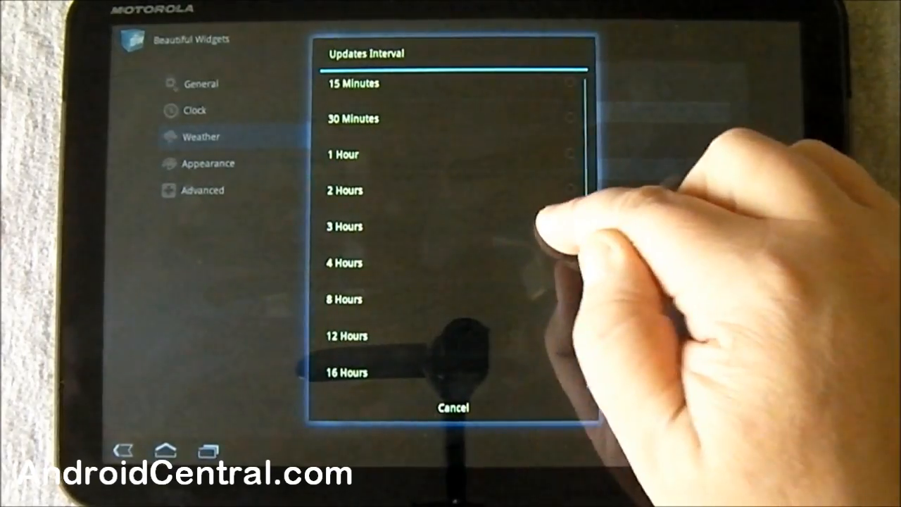
left_click(451, 408)
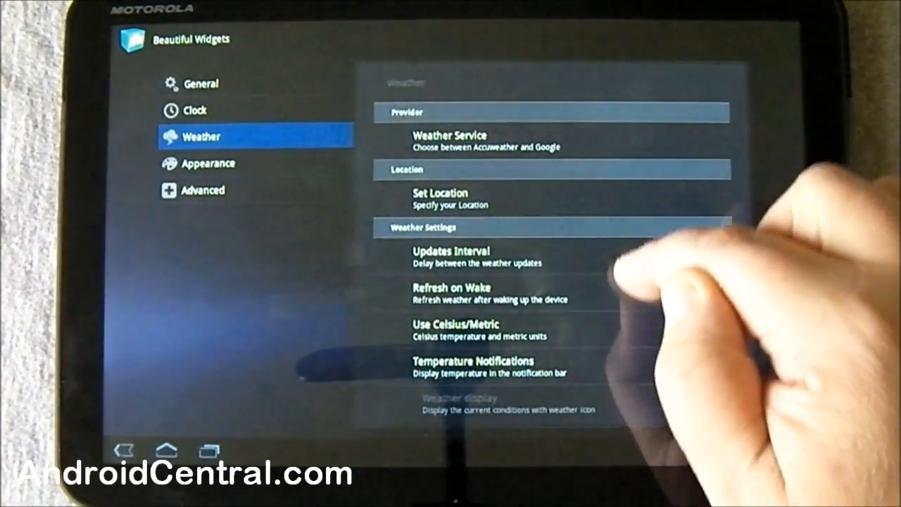
scroll("down", 3)
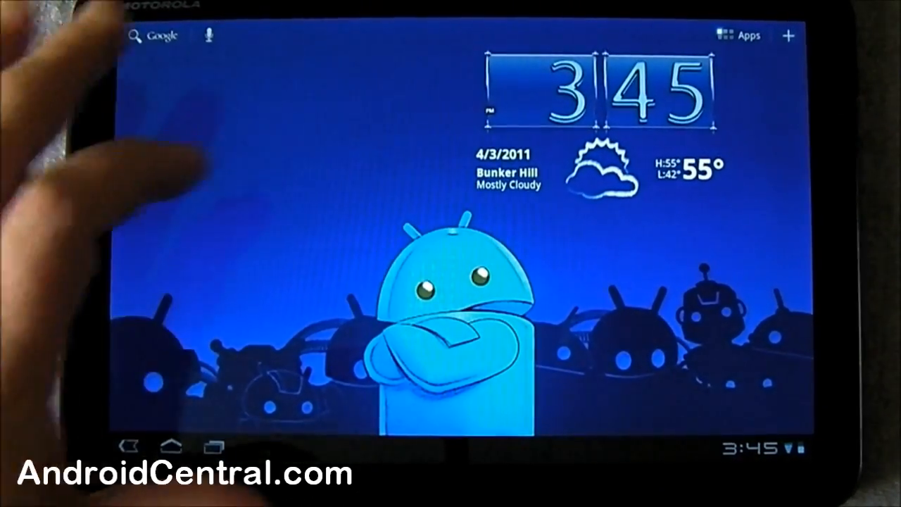
- Add the Beautiful Battery 1x1 widget and reopen settings from the clock widget
left_click(788, 37)
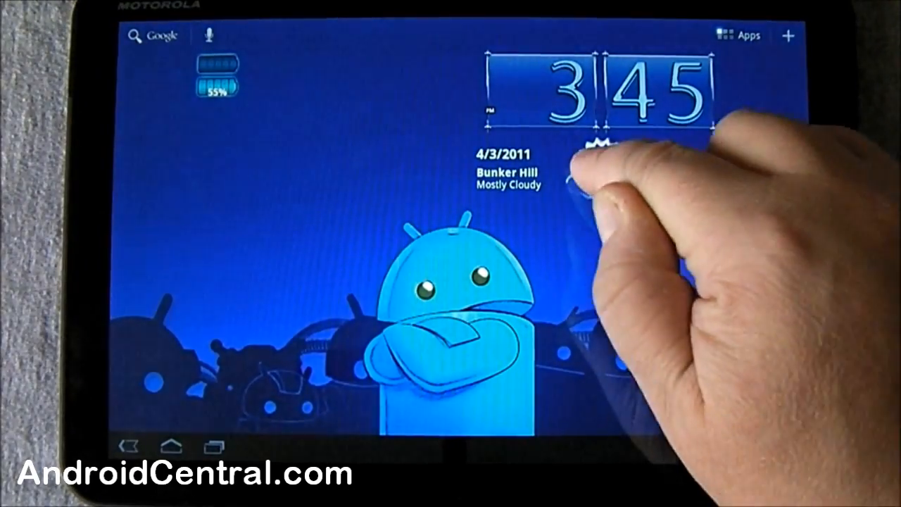
left_click(505, 169)
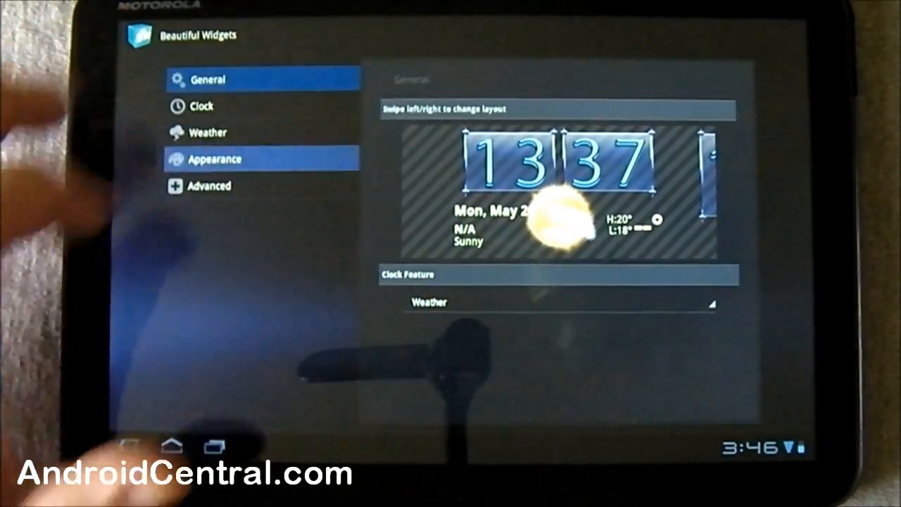
- Download a Powercell battery skin from Appearance > Battery Skins
left_click(216, 158)
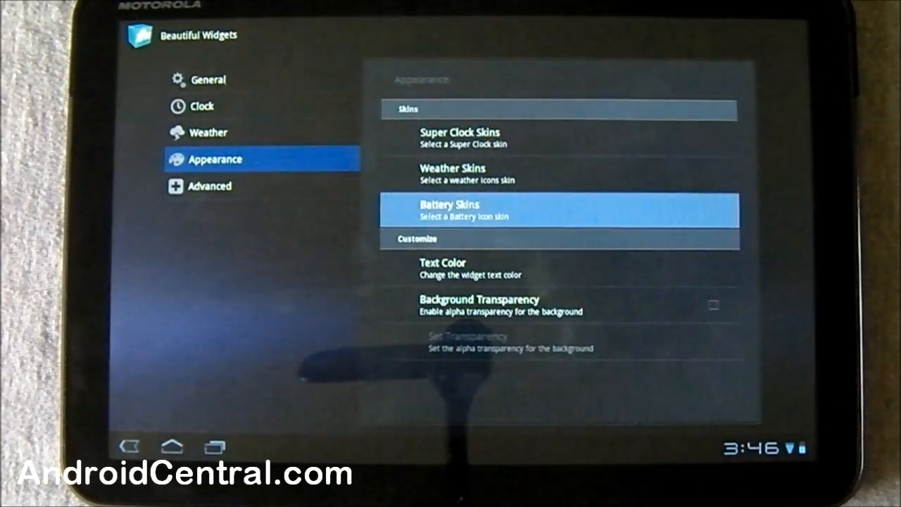
left_click(557, 209)
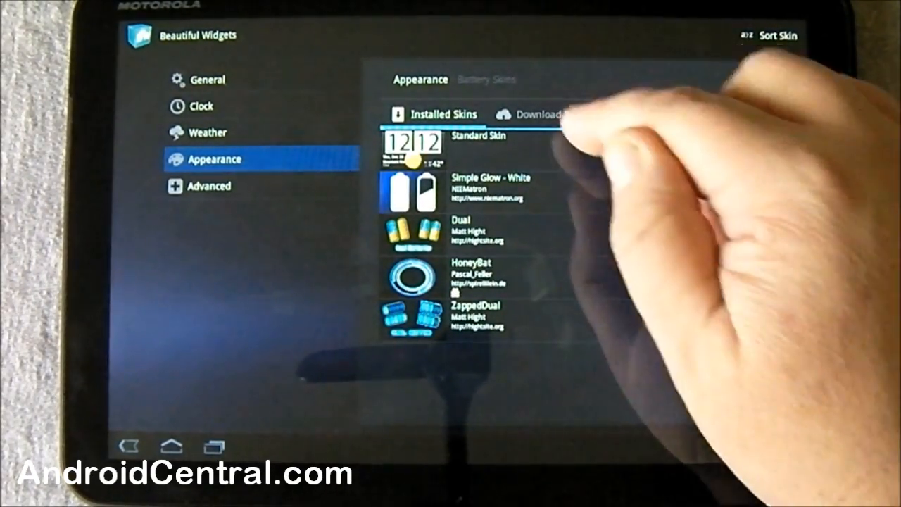
left_click(546, 114)
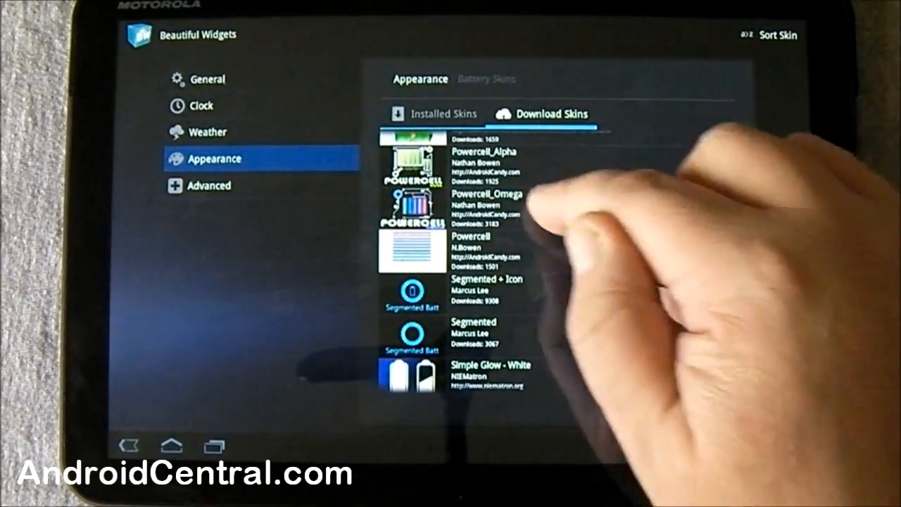
left_click(486, 204)
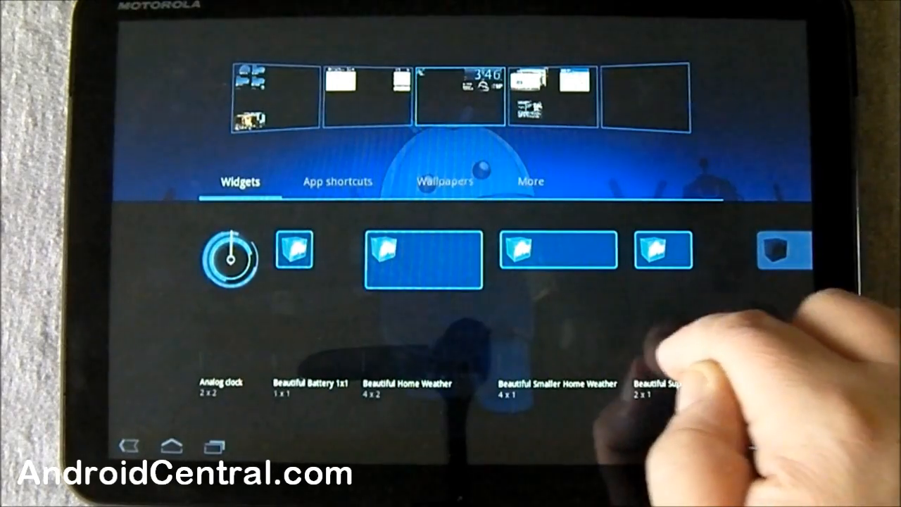
- Add the Beautiful SuperClock 2x1 widget and continue past the changelog
scroll("left", 3)
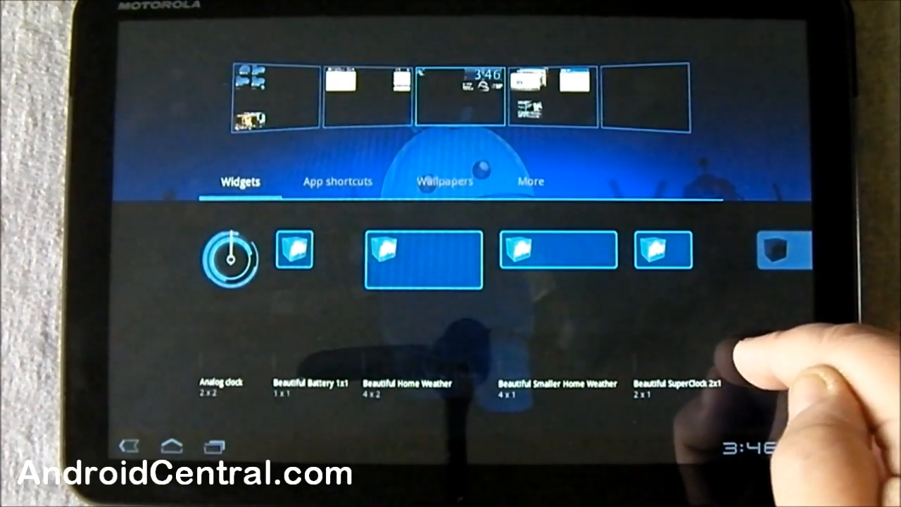
scroll("left", 3)
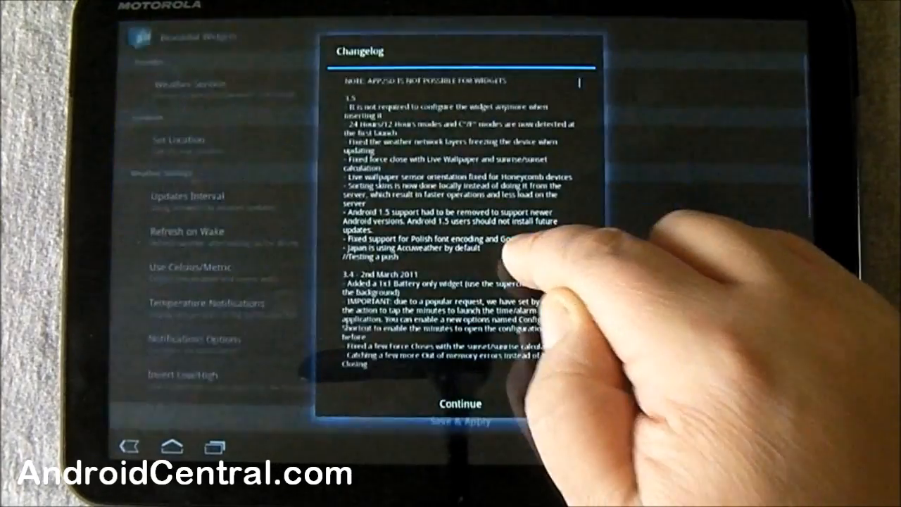
left_click(459, 403)
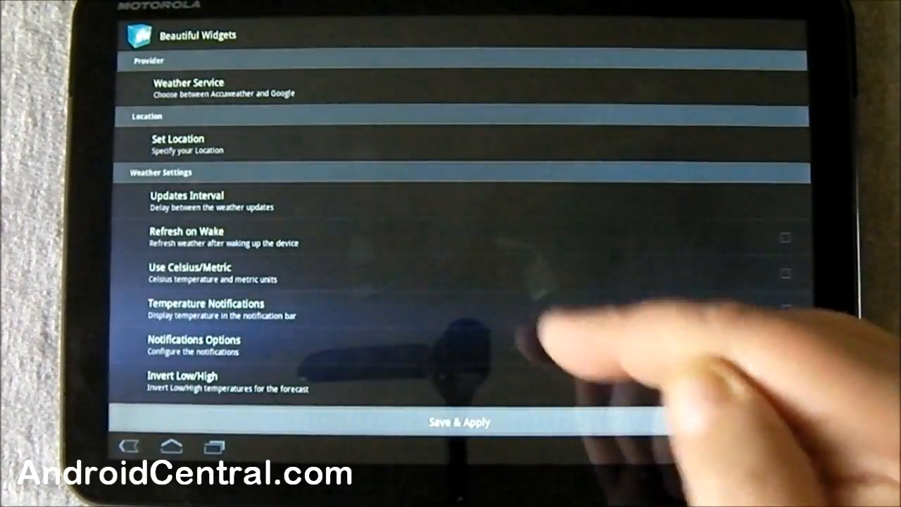